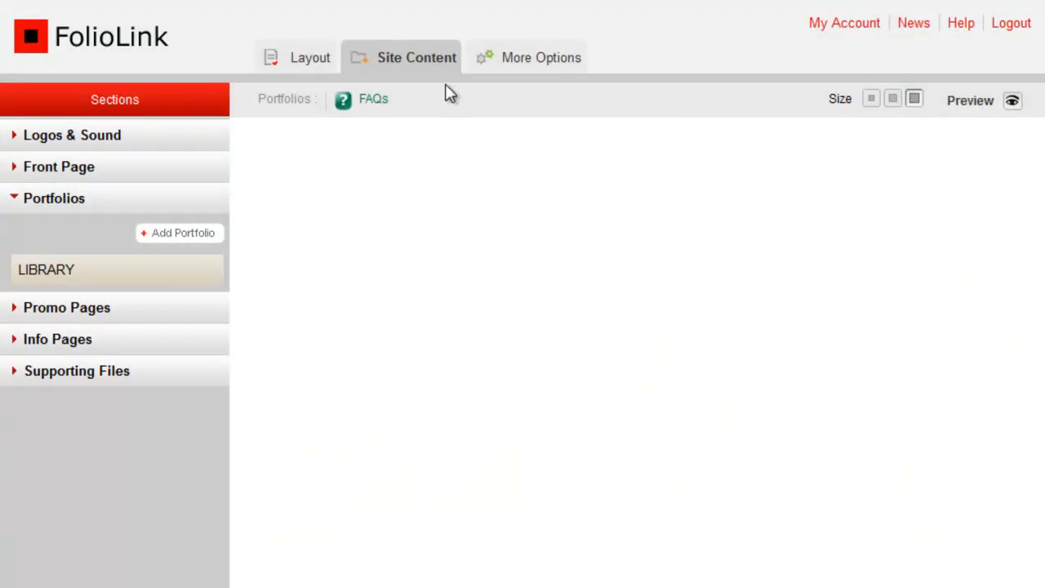
pyautogui.moveTo(350, 128)
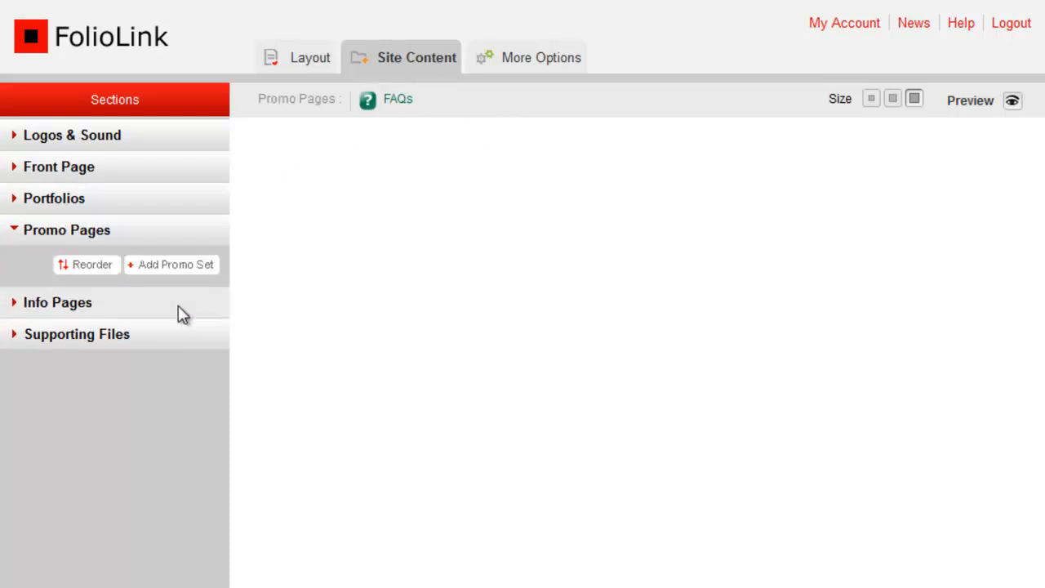
pyautogui.moveTo(186, 270)
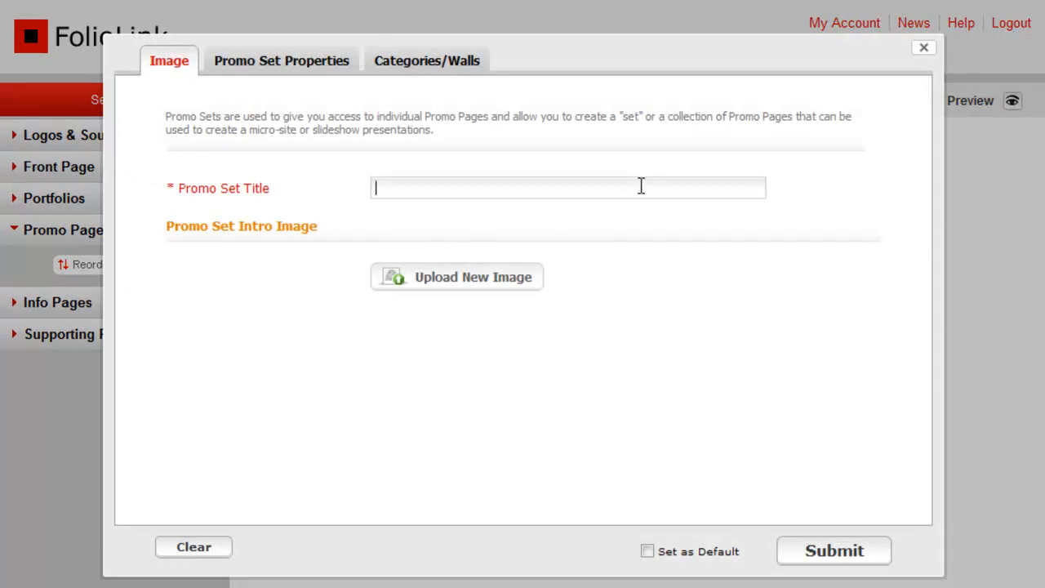
# Step: Name the set 'My Promo Set 1' and upload companymen.jpg as its intro image
pyautogui.write('My Prom')
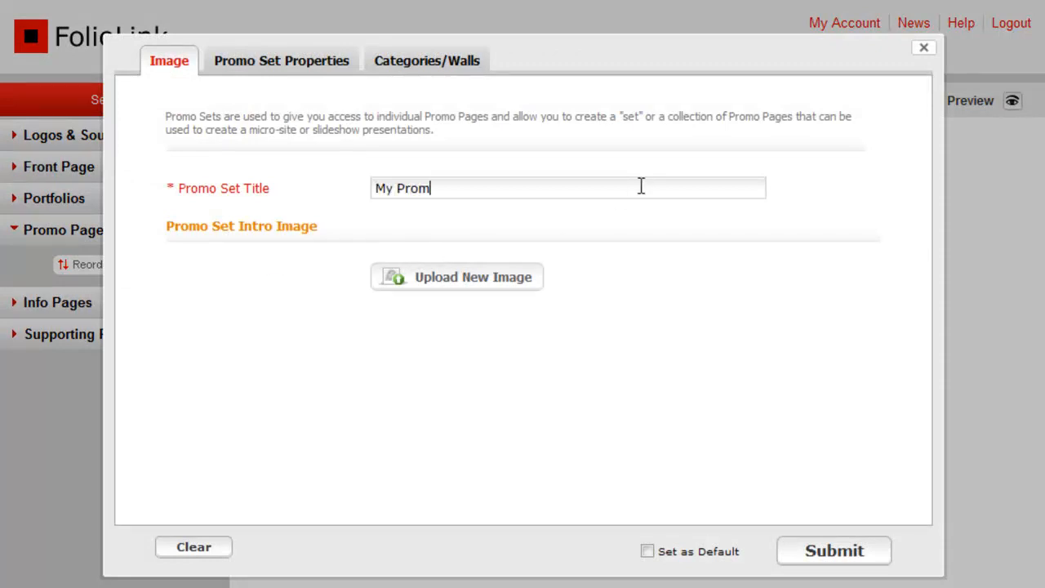
pyautogui.write('o Set 1')
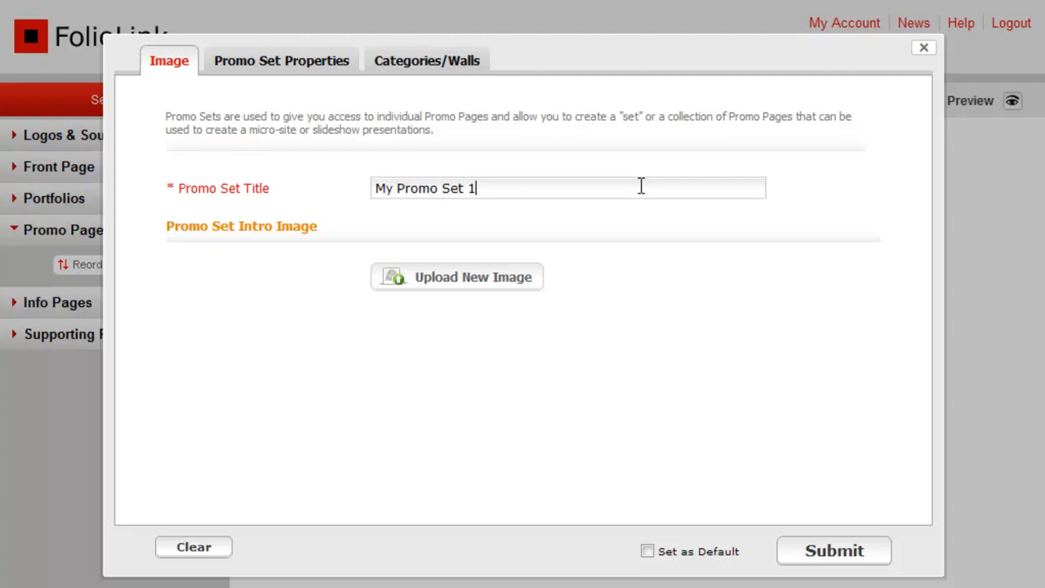
pyautogui.moveTo(604, 229)
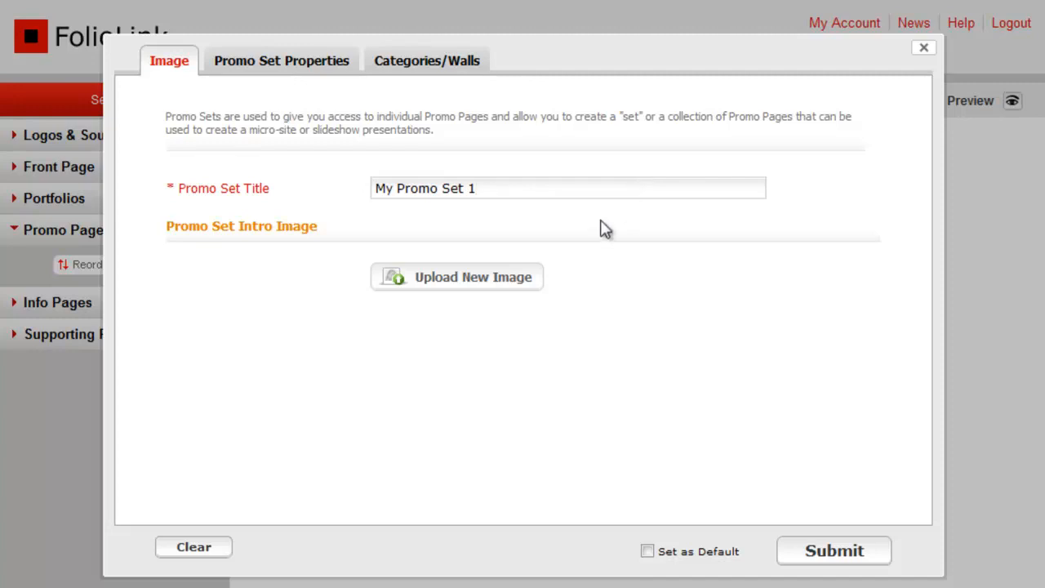
pyautogui.click(456, 276)
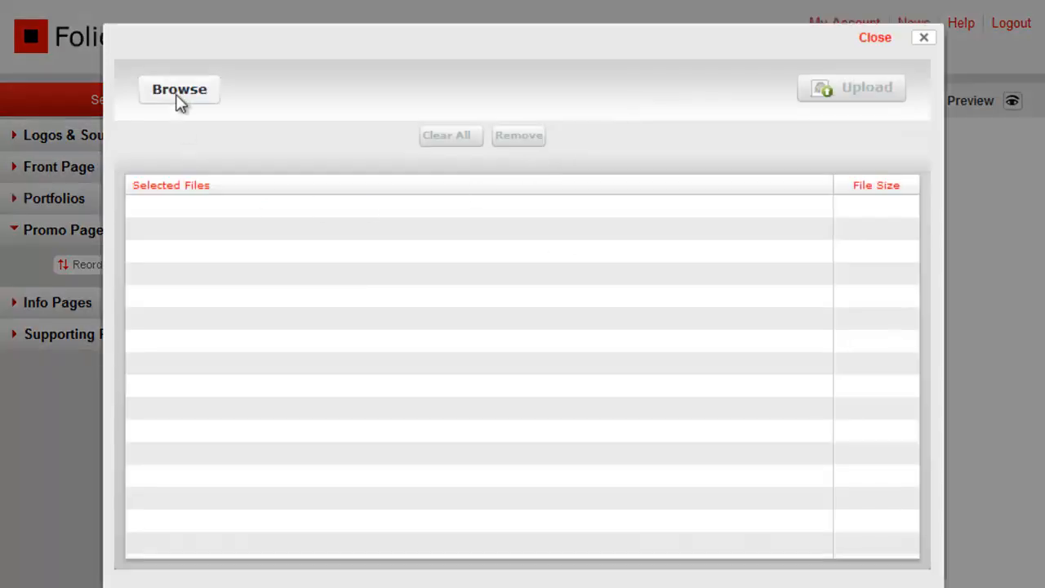
pyautogui.click(851, 87)
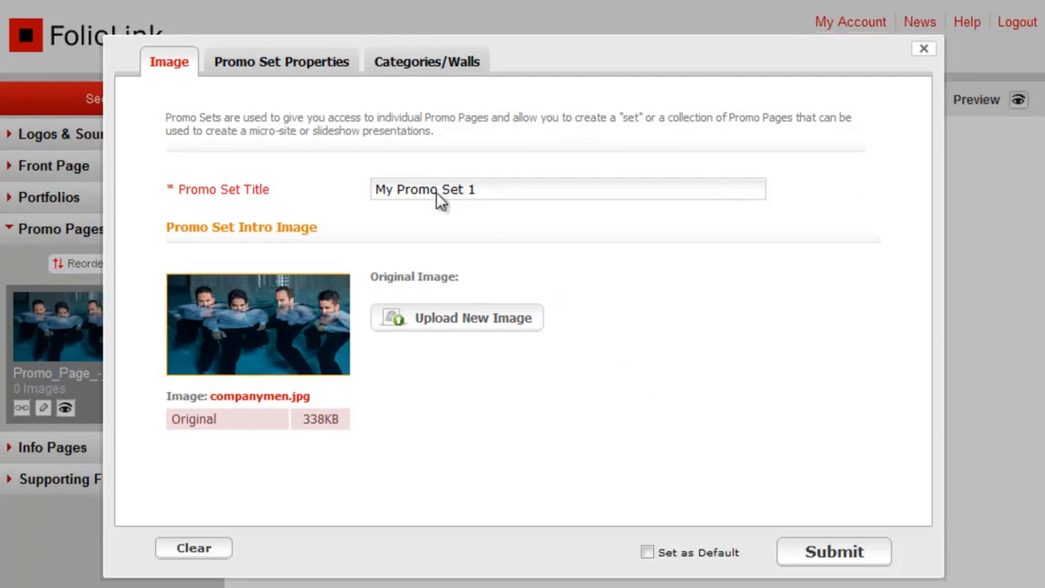
# Step: Choose the Versailles layout for the promo set in its properties
pyautogui.click(281, 61)
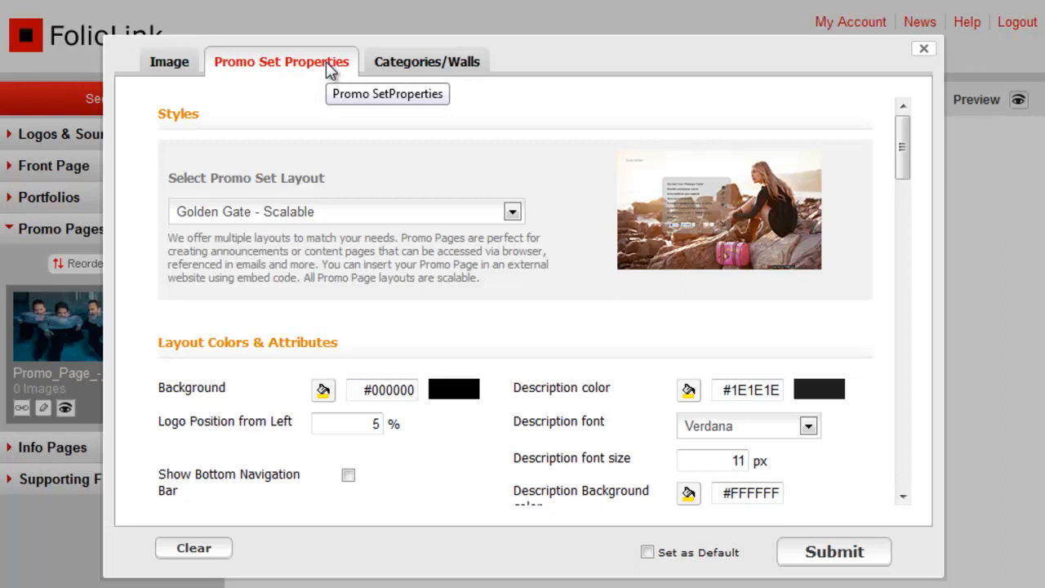
pyautogui.click(512, 211)
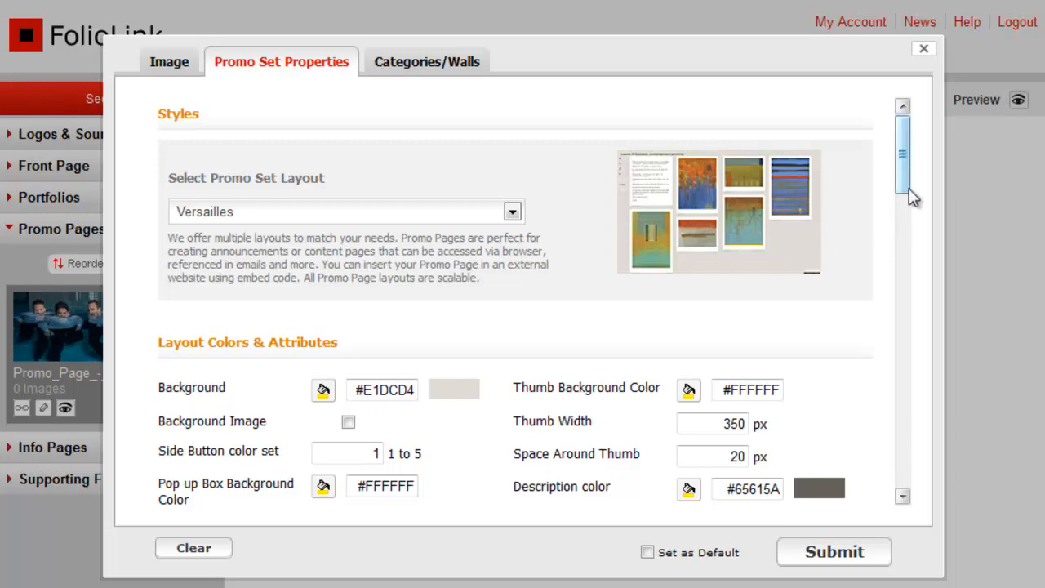
pyautogui.scroll(-3)
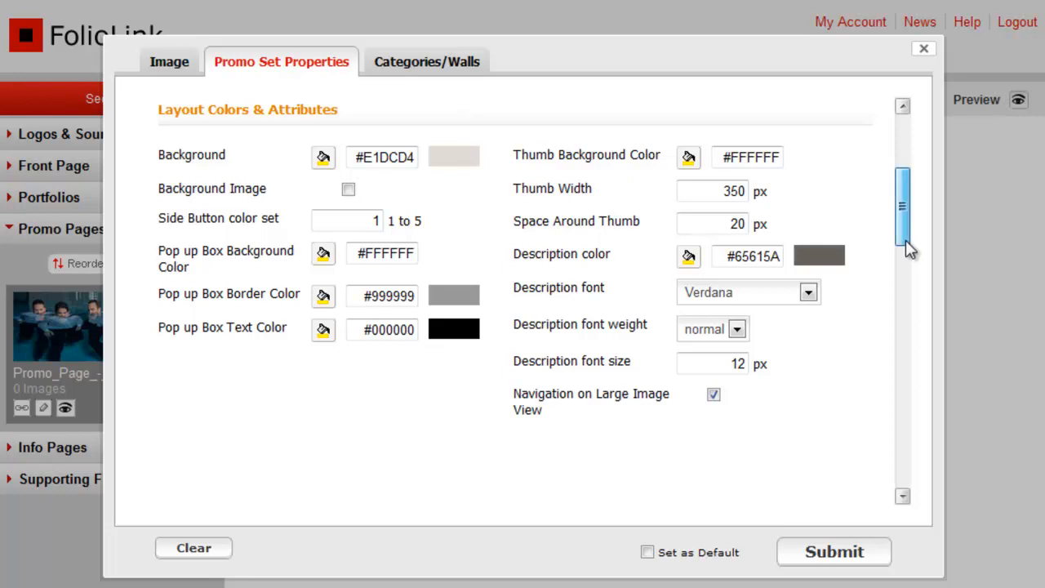
# Step: Replace the Show Brand placeholder with 'Scott Witter'
pyautogui.scroll(-3)
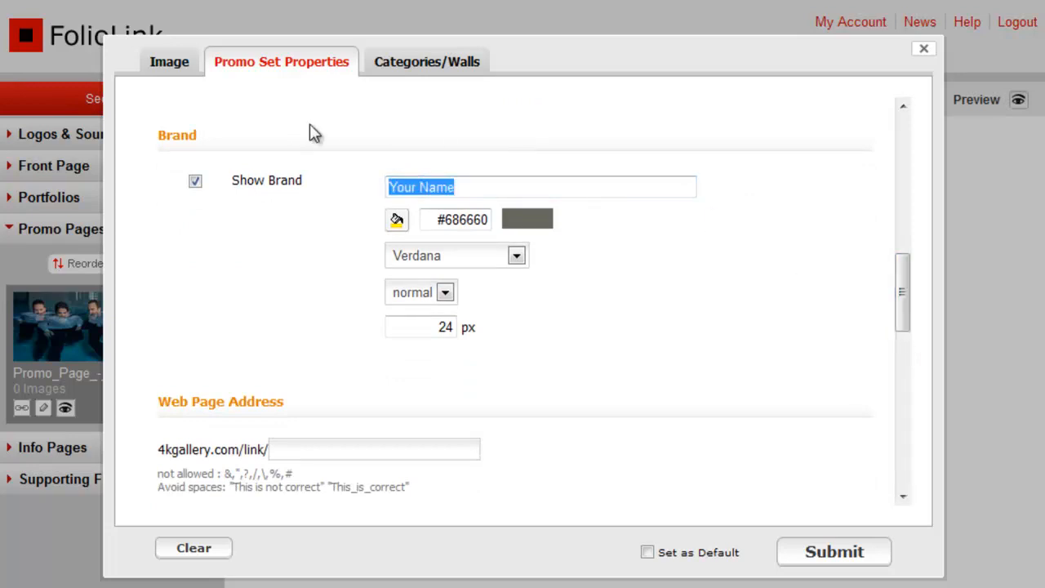
pyautogui.write('Scott Wi')
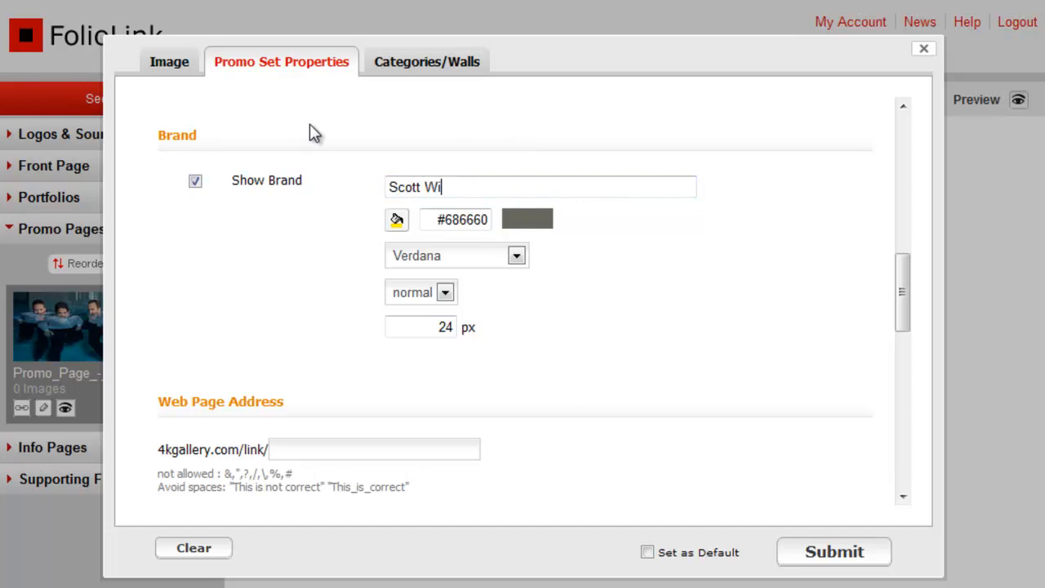
pyautogui.write('tter')
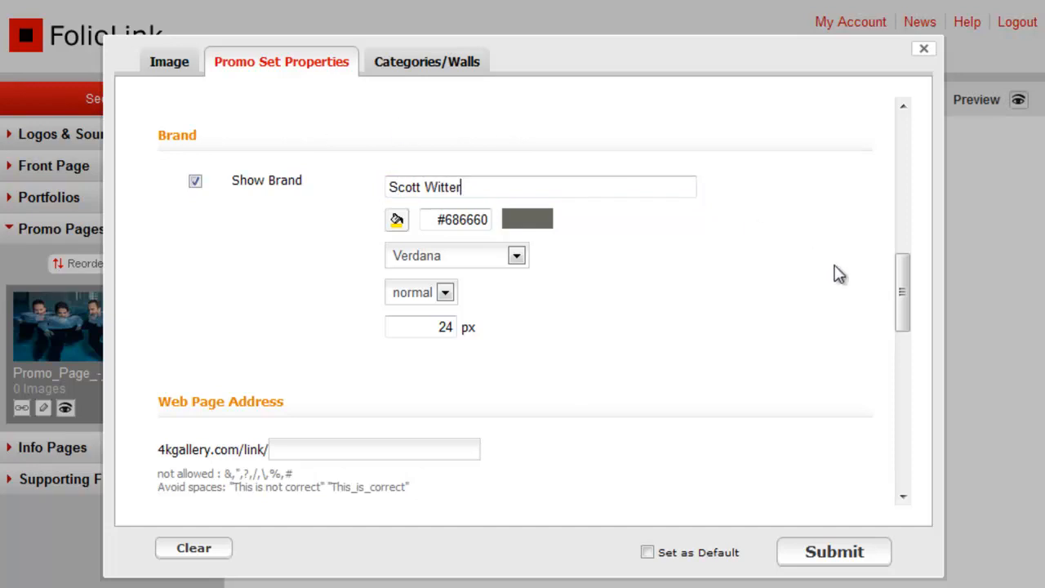
# Step: Give the promo set a custom web page address starting 'ima'
pyautogui.scroll(-3)
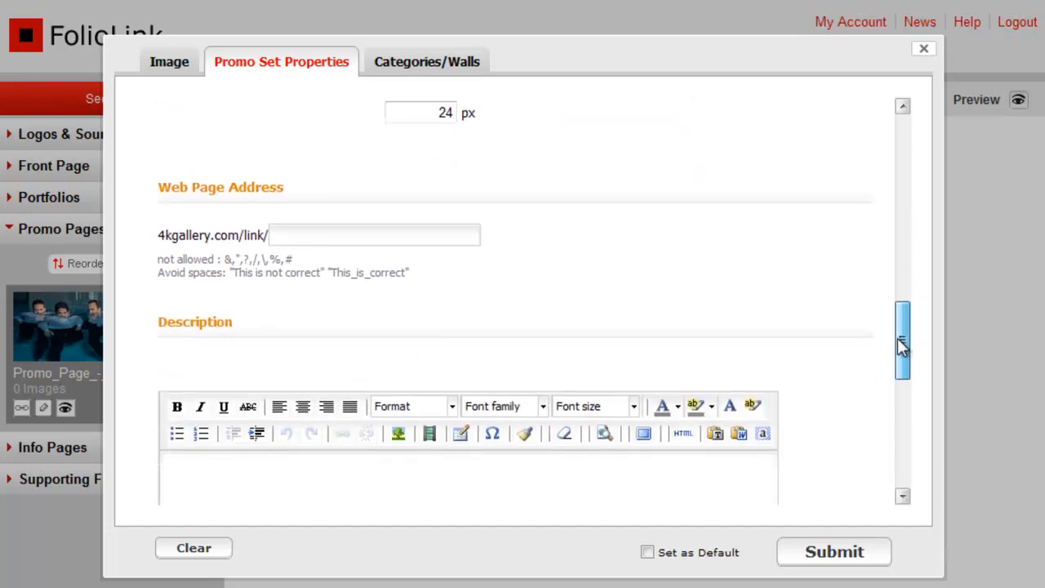
pyautogui.scroll(-3)
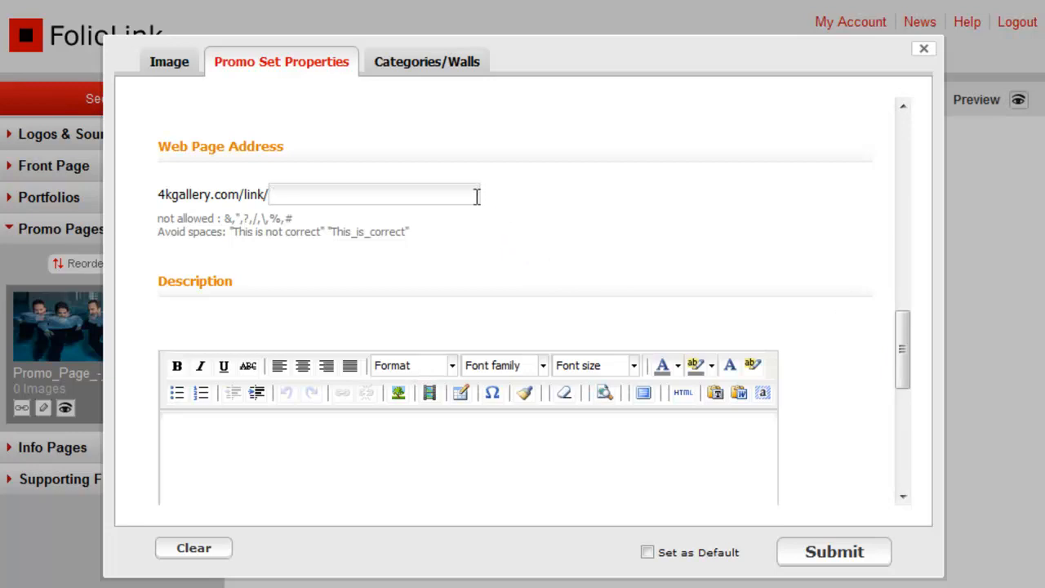
pyautogui.write('imagesbyscottwitter')
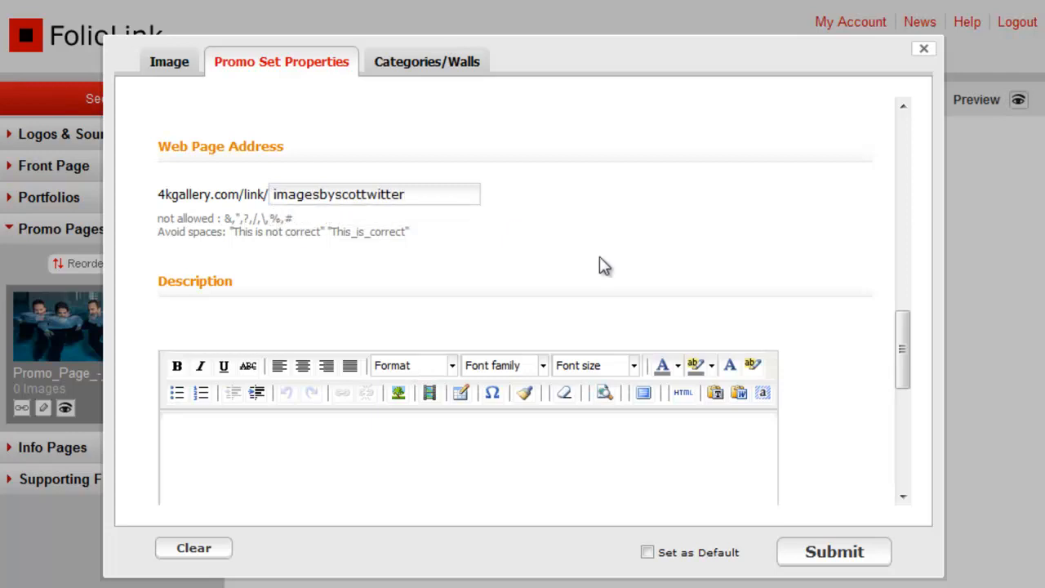
pyautogui.scroll(-3)
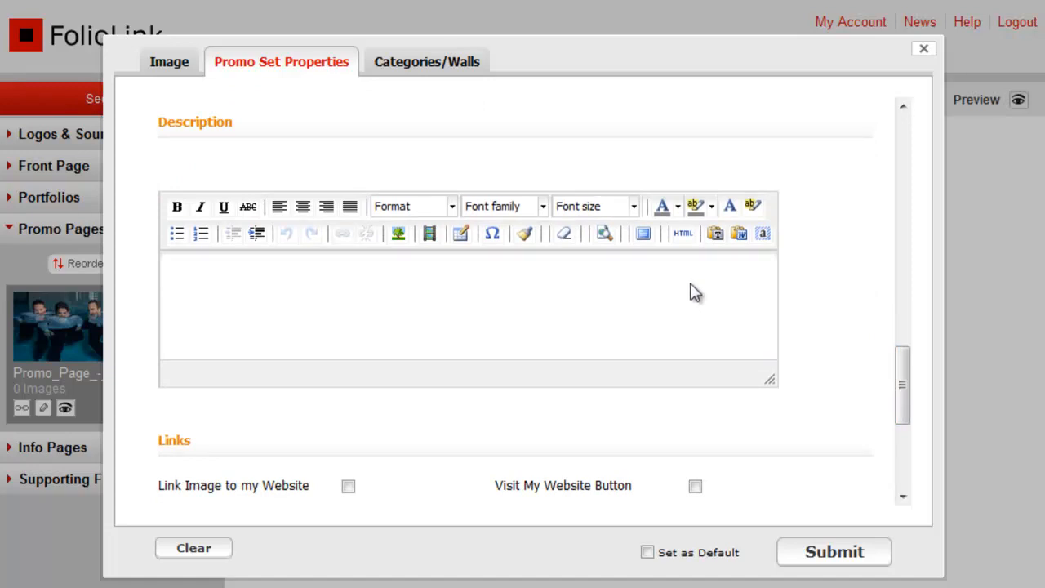
# Step: Write the description 'This is where you add text to your promo page.'
pyautogui.write('This is')
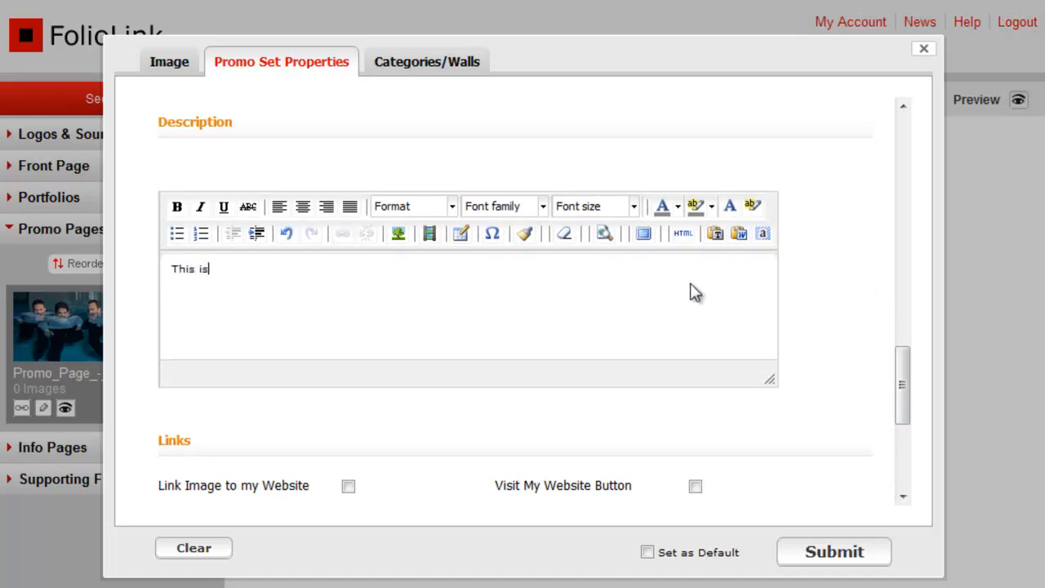
pyautogui.write('where you add t')
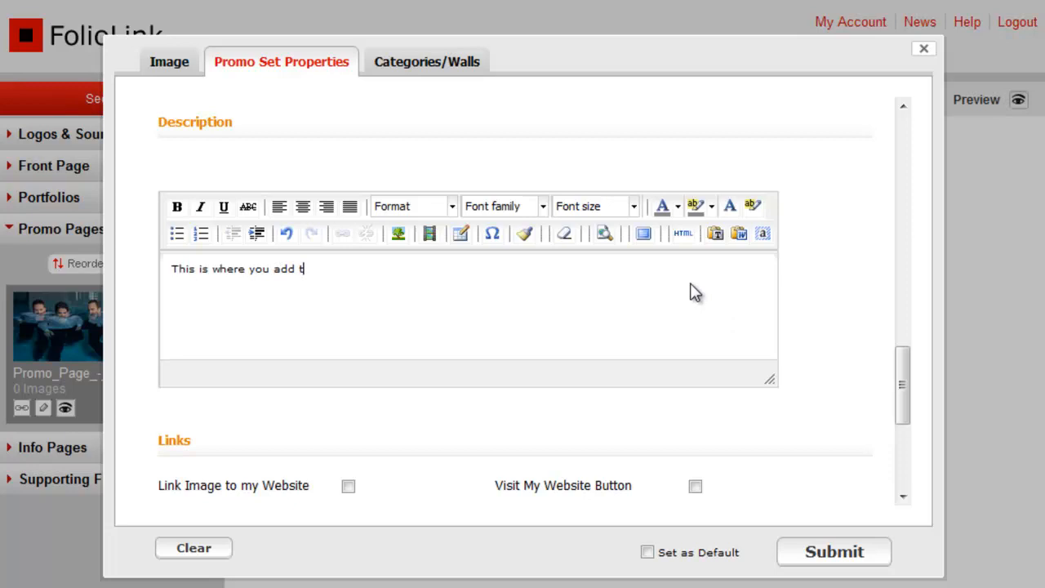
pyautogui.write('ext to your pro')
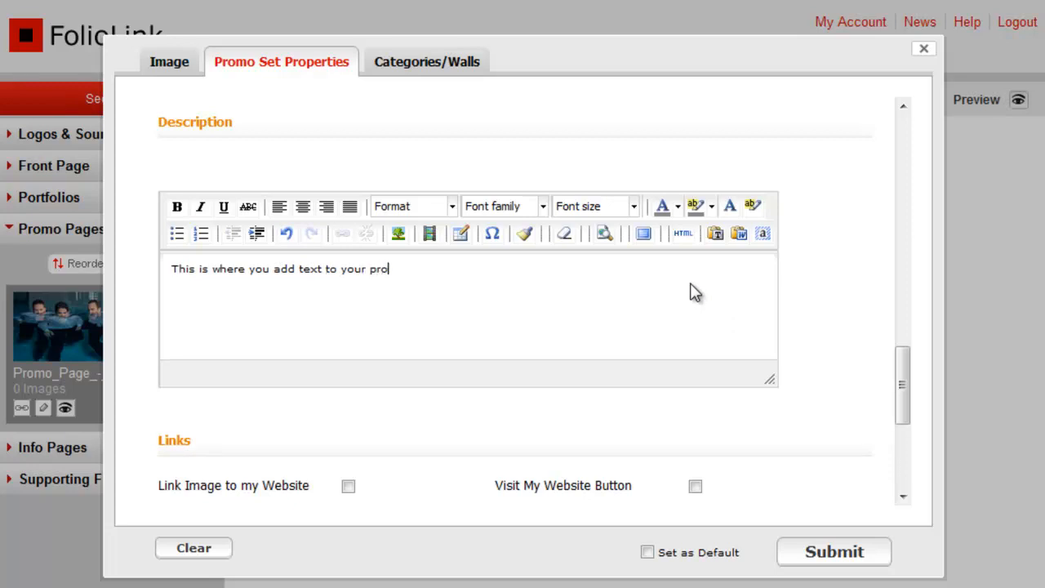
pyautogui.write('mo page.')
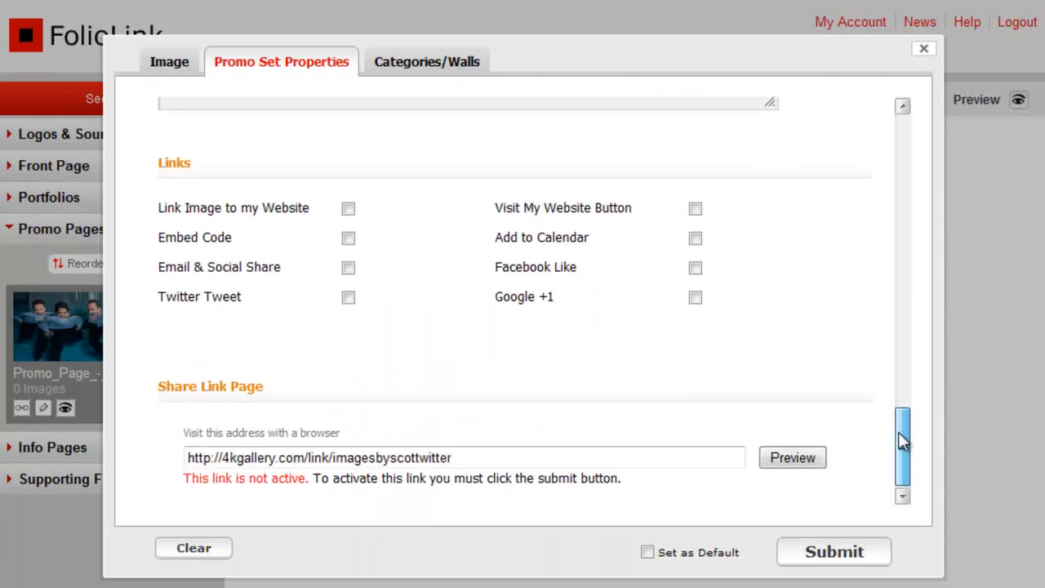
# Step: Enable Embed Code, Add to Calendar, Facebook Like and Google +1 share links
pyautogui.scroll(-3)
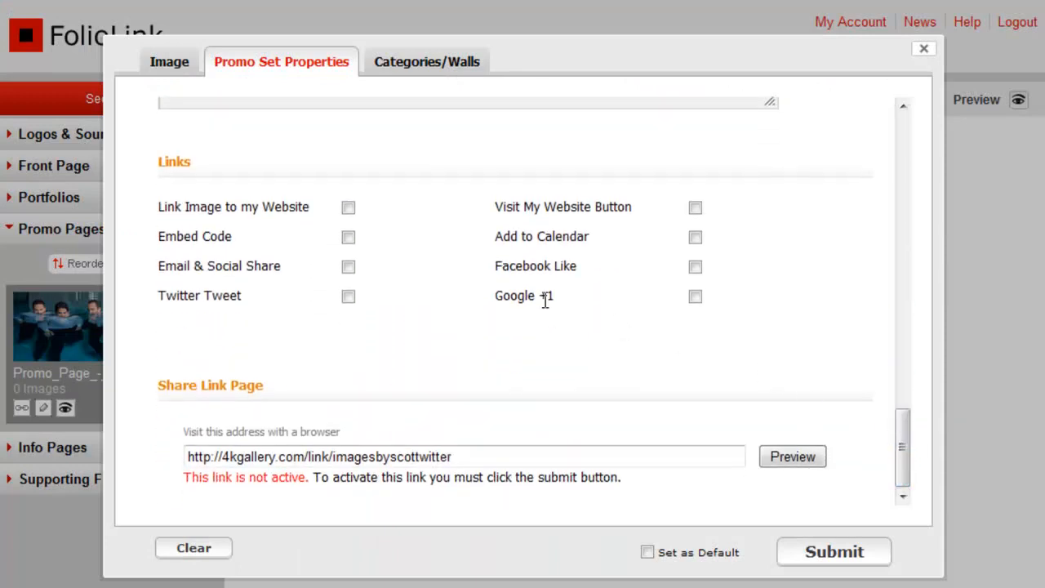
pyautogui.click(349, 237)
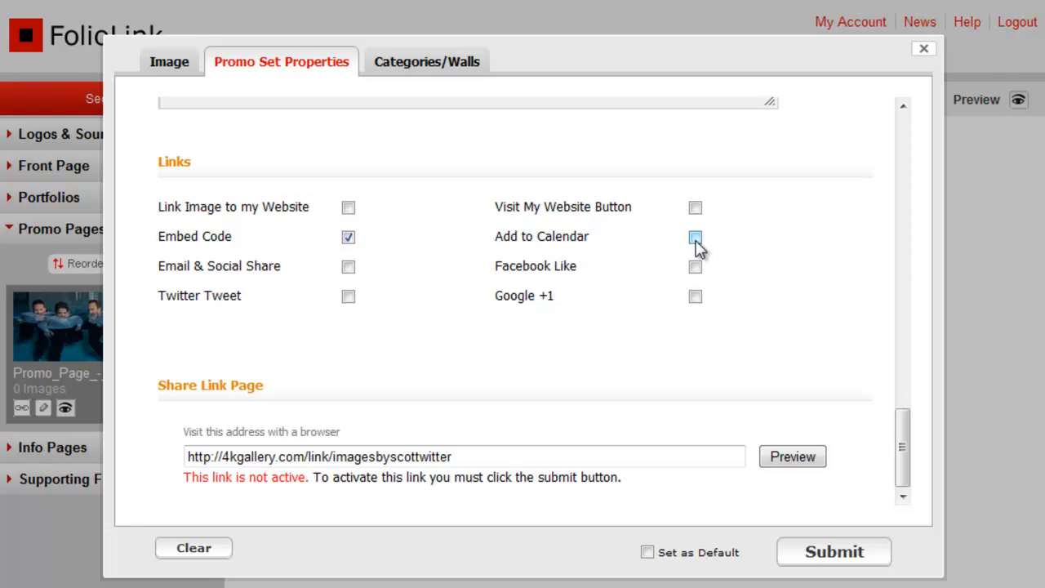
pyautogui.click(695, 237)
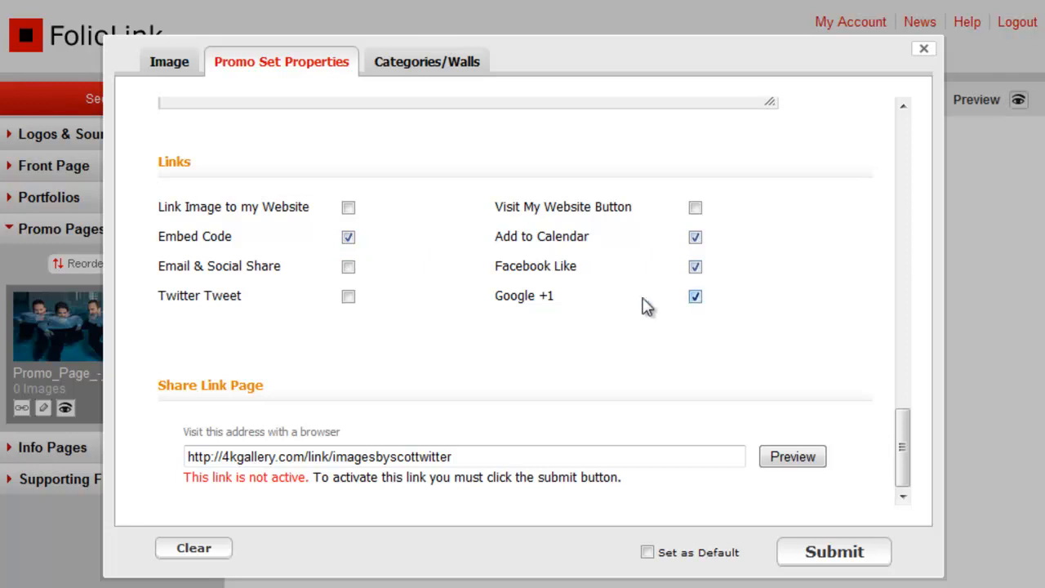
pyautogui.click(348, 266)
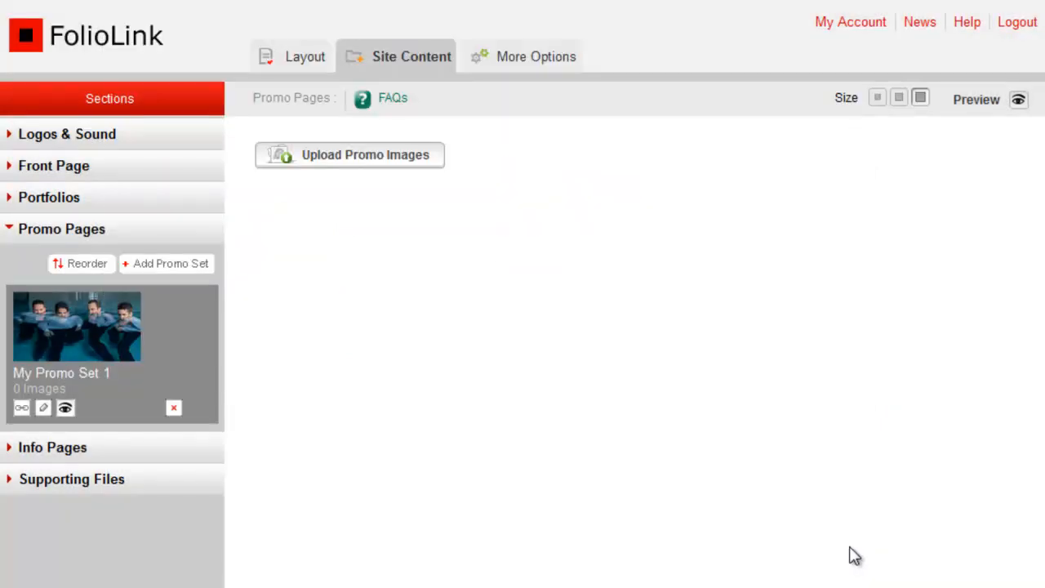
pyautogui.moveTo(767, 514)
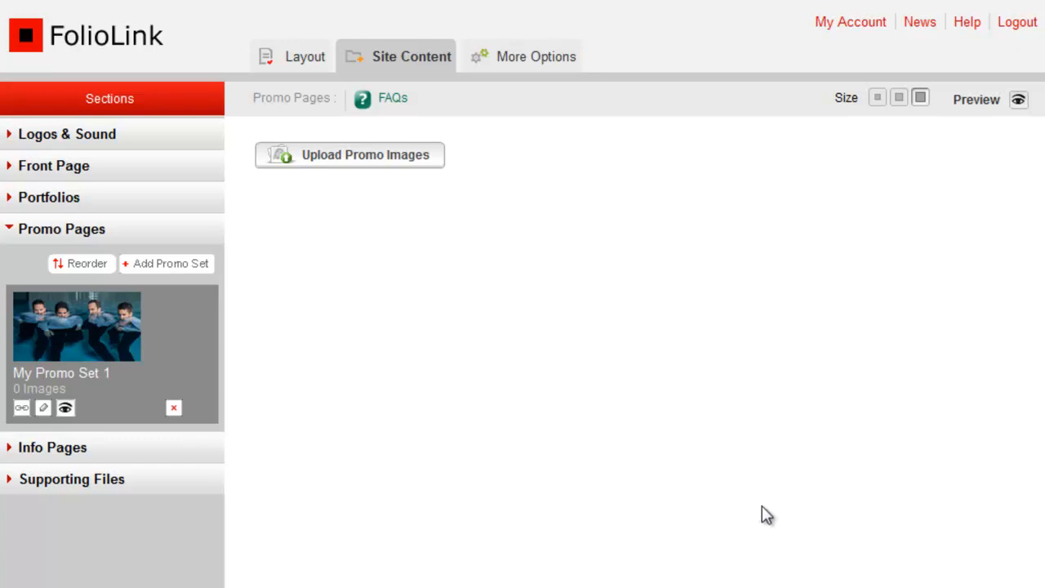
pyautogui.moveTo(397, 162)
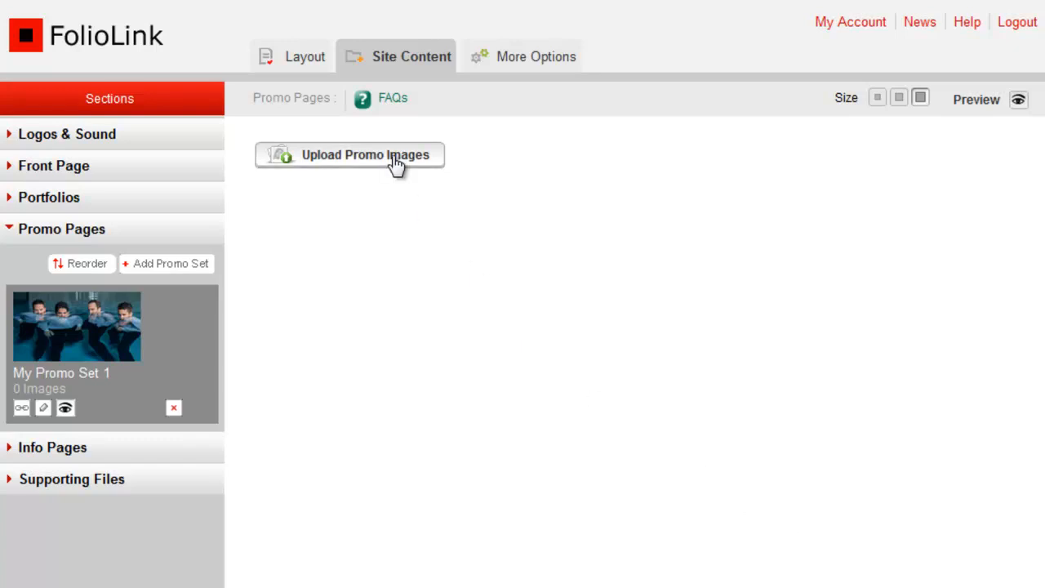
# Step: Upload the five chosen JPG photos into My Promo Set 1 as pending images
pyautogui.click(366, 154)
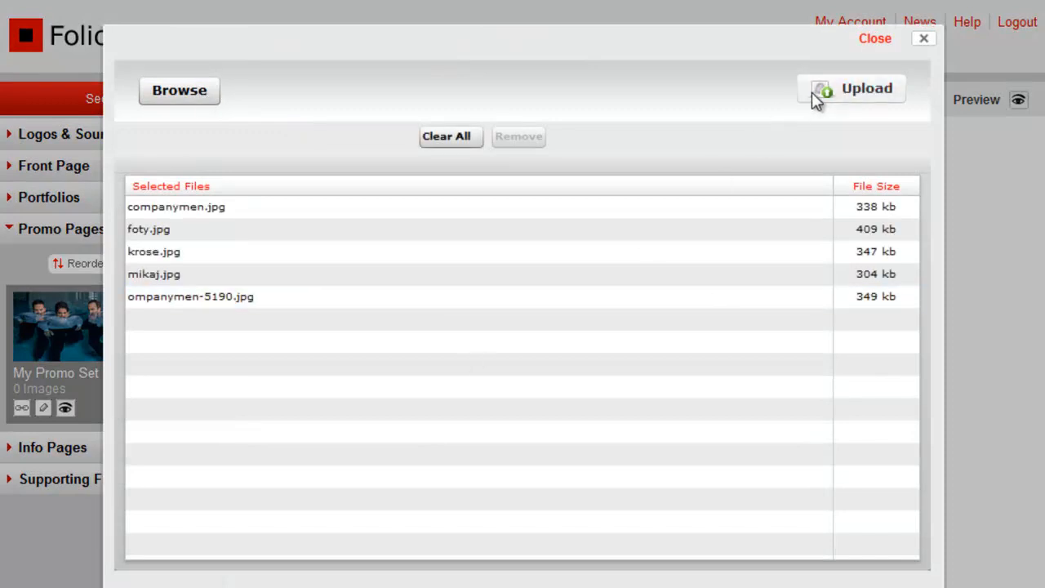
pyautogui.click(851, 88)
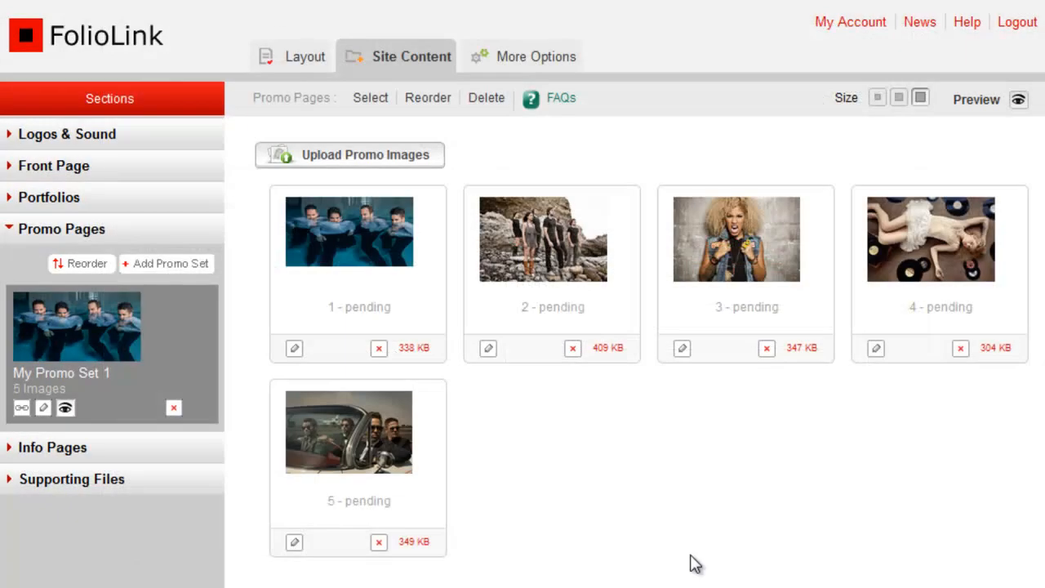
pyautogui.moveTo(187, 438)
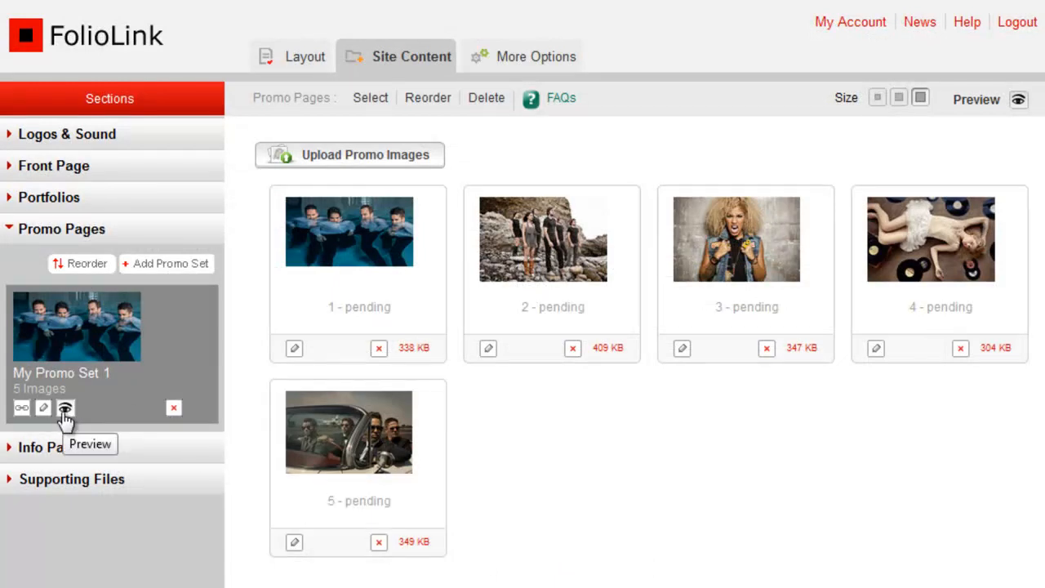
# Step: Preview My Promo Set 1's page and scroll through its description and photos
pyautogui.click(65, 408)
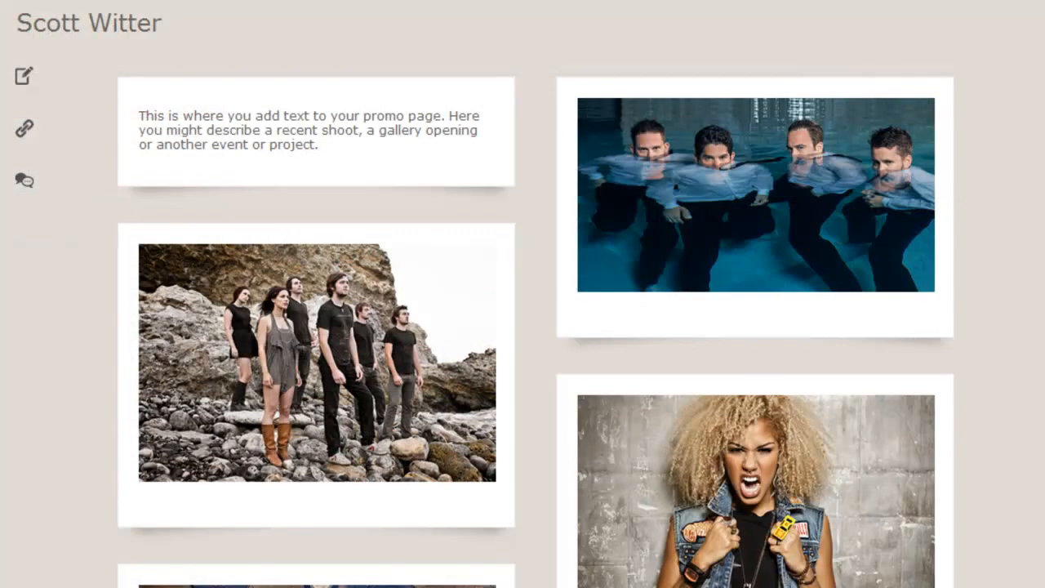
pyautogui.scroll(-3)
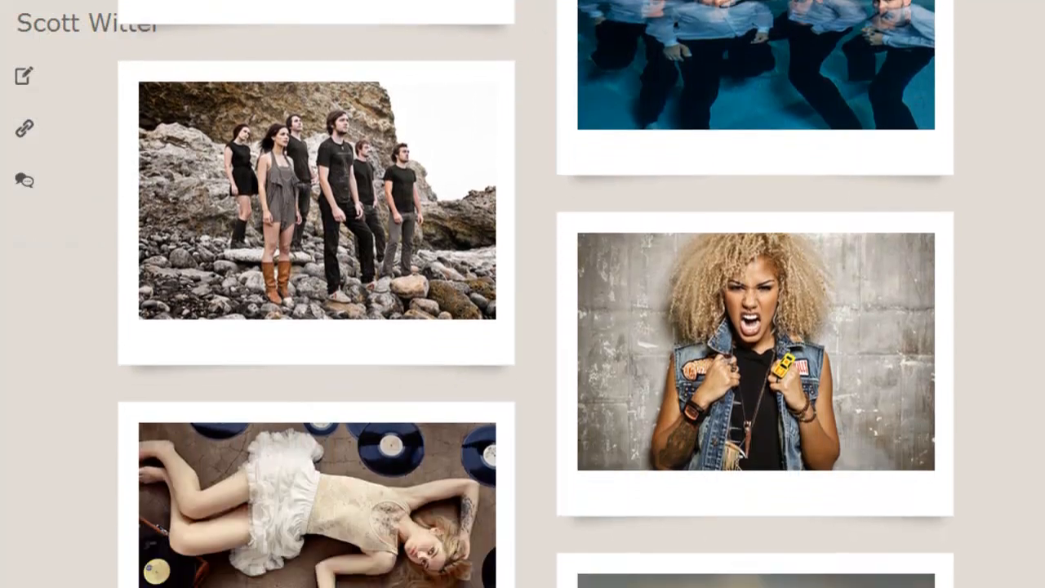
pyautogui.scroll(-3)
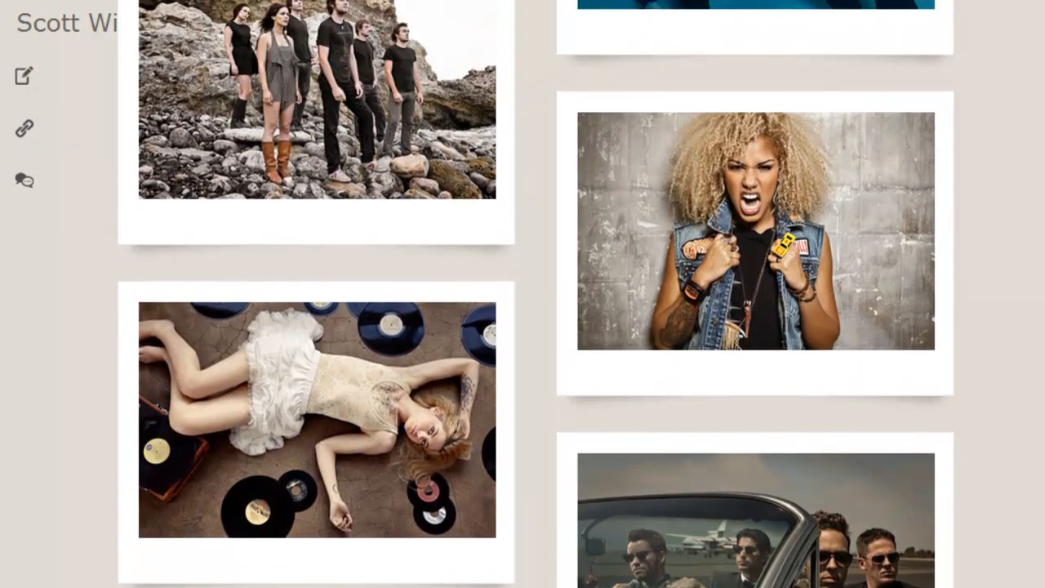
pyautogui.scroll(3)
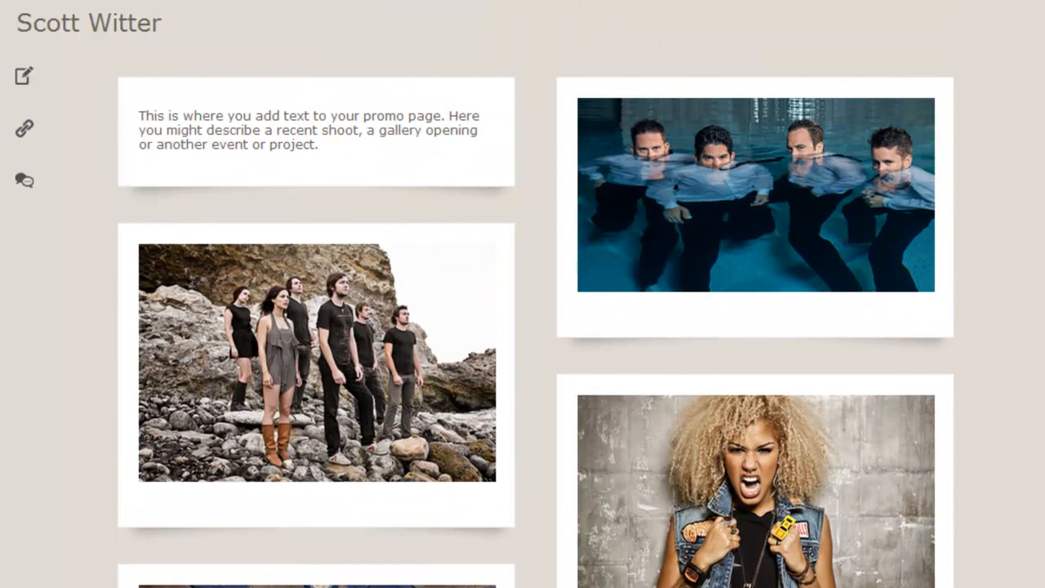